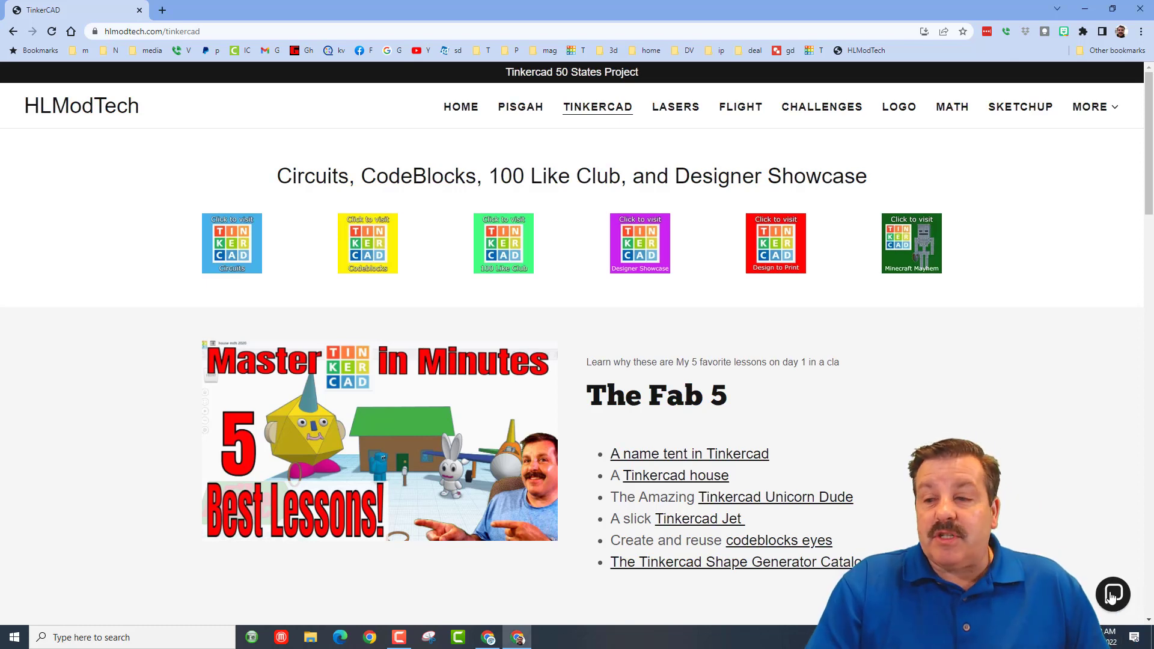
Check the site's contact chat, then move over to the spring mdh bug design
left_click(1113, 595)
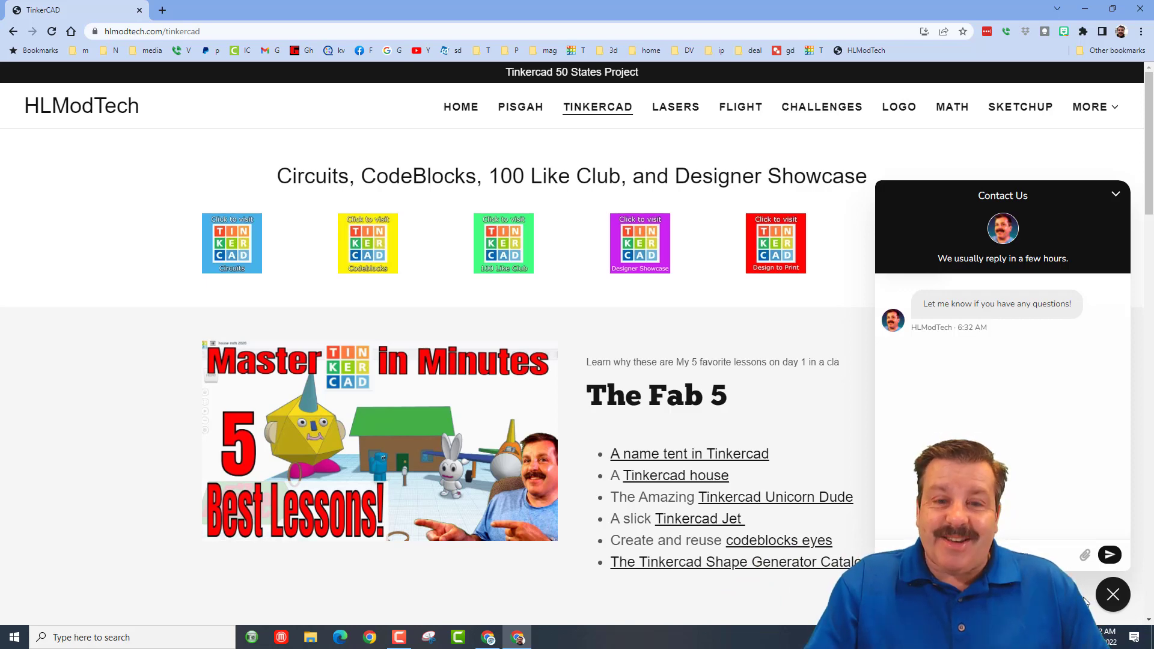
left_click(650, 10)
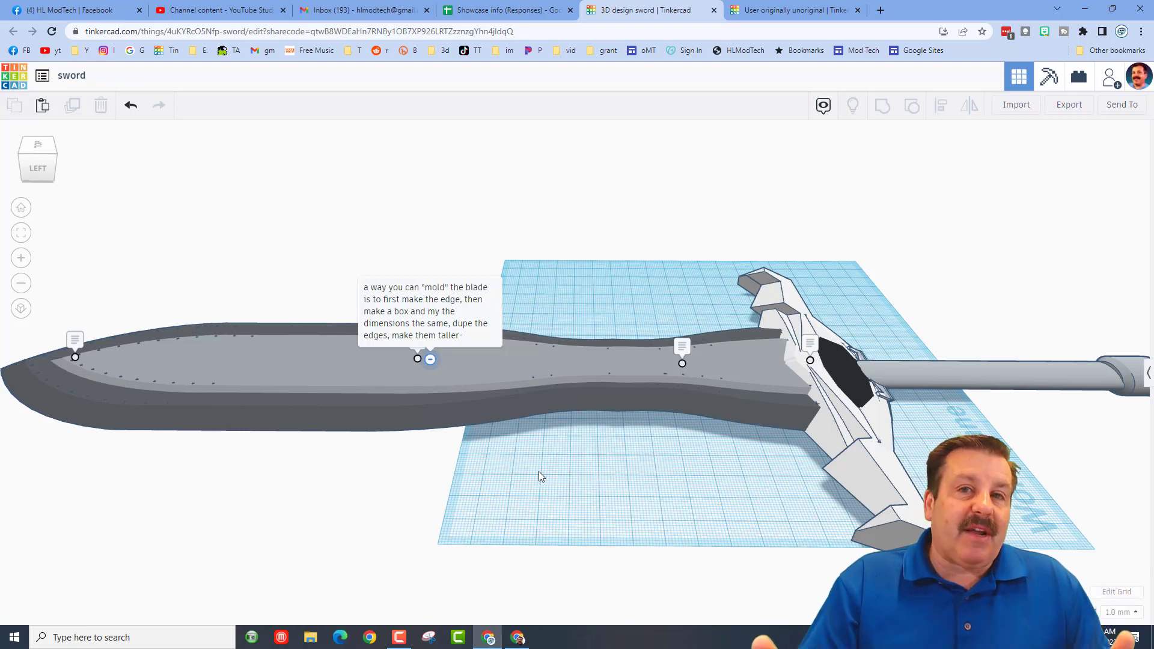
mouse_move(527, 575)
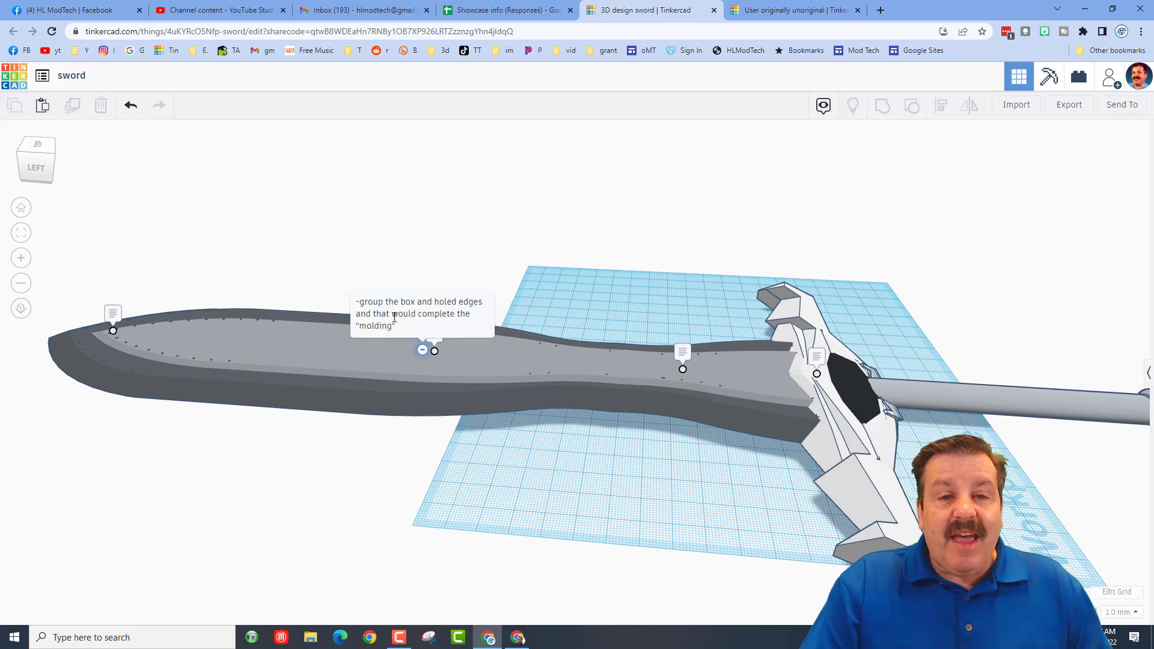
mouse_move(260, 363)
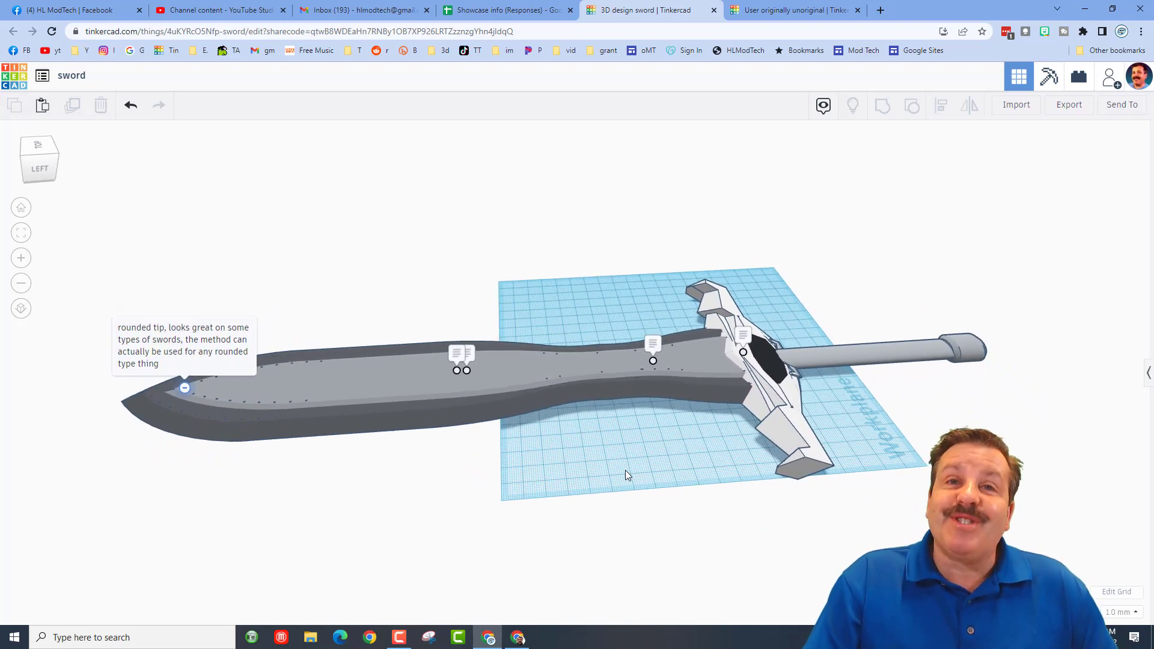
left_click(498, 9)
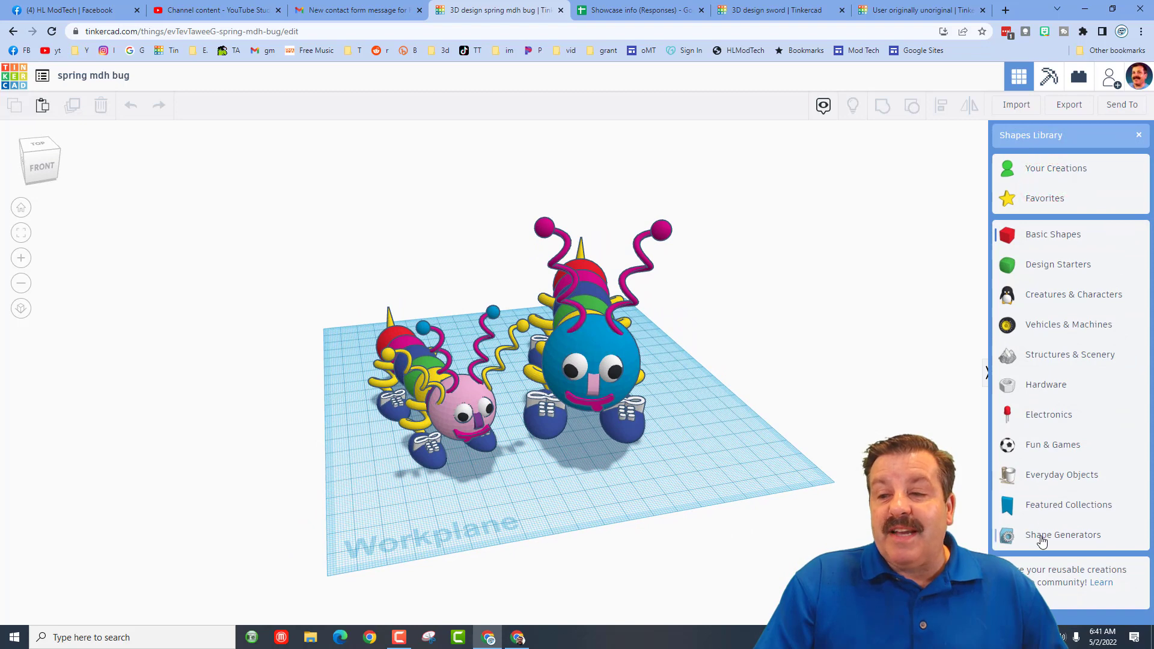
List the Shape Generators shapes and bring up the Collaborate sharing prompt for the spring bug
left_click(1061, 534)
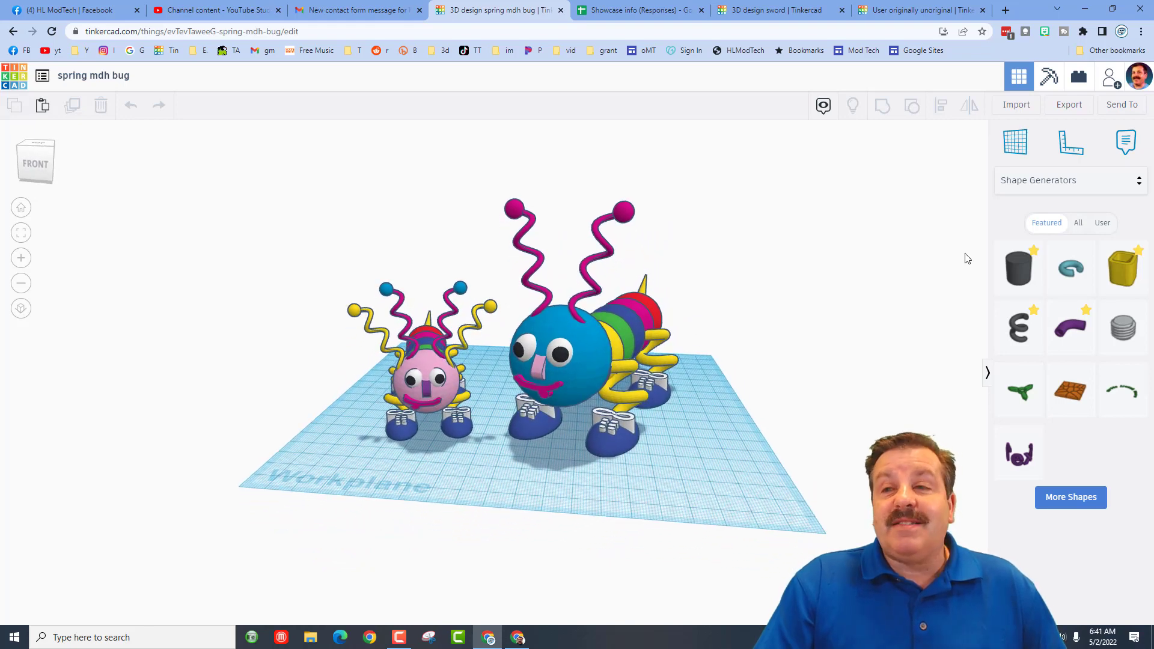
left_click(1110, 76)
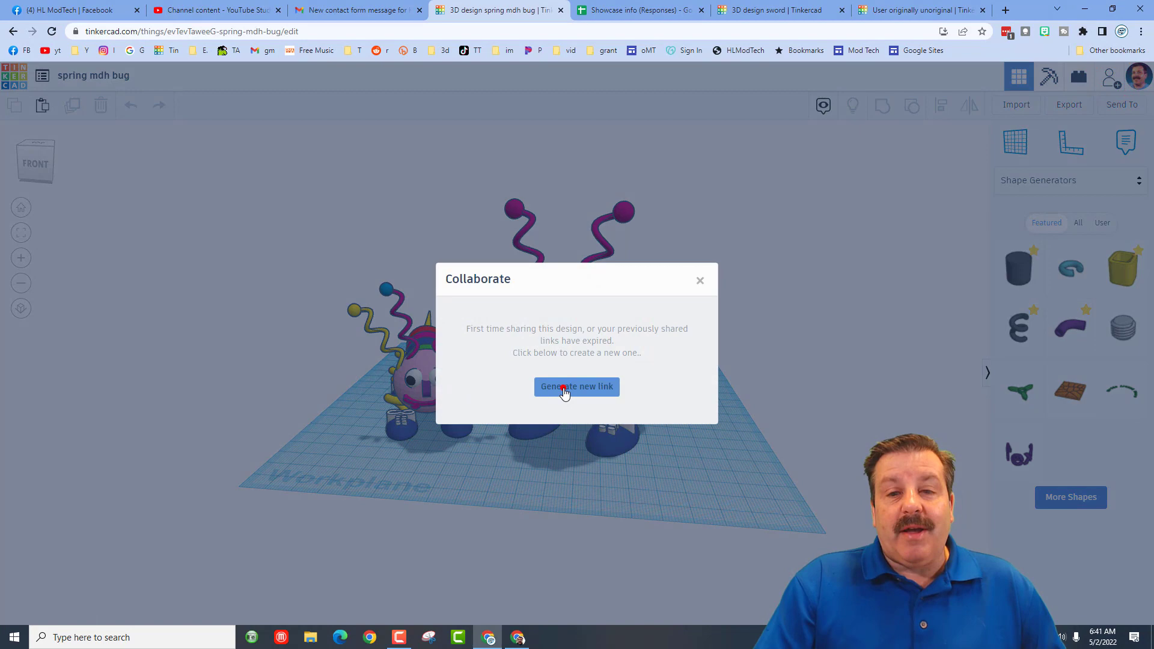
Generate a new collaboration link, close the sharing window, and return to the HLModTech lessons page
left_click(575, 386)
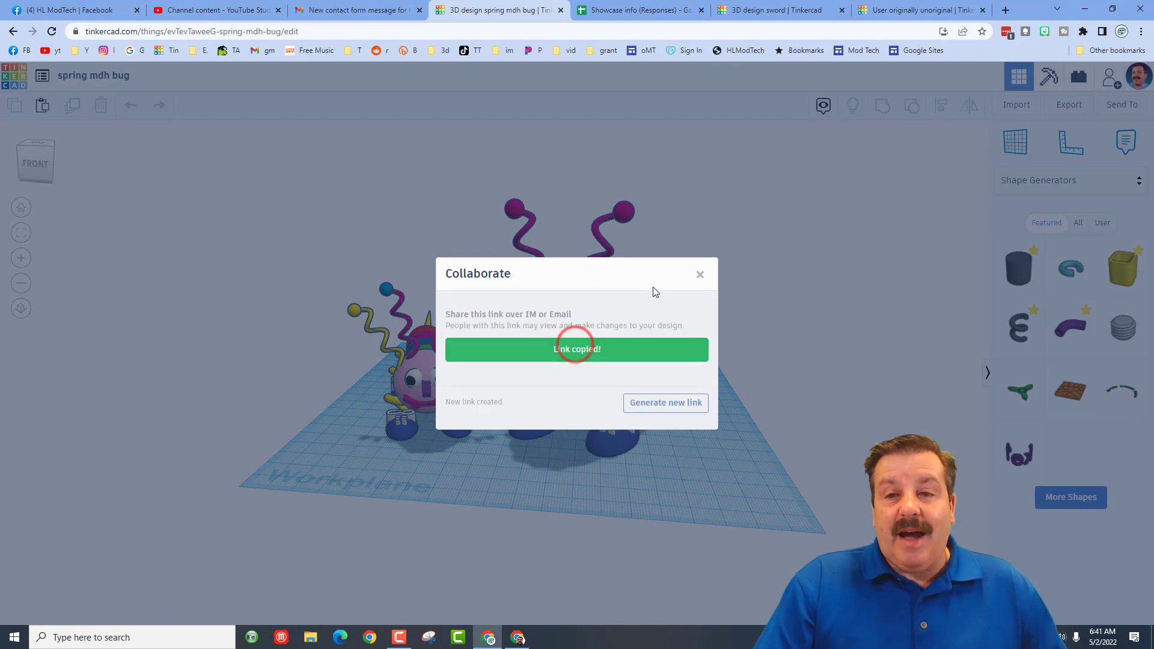
left_click(700, 274)
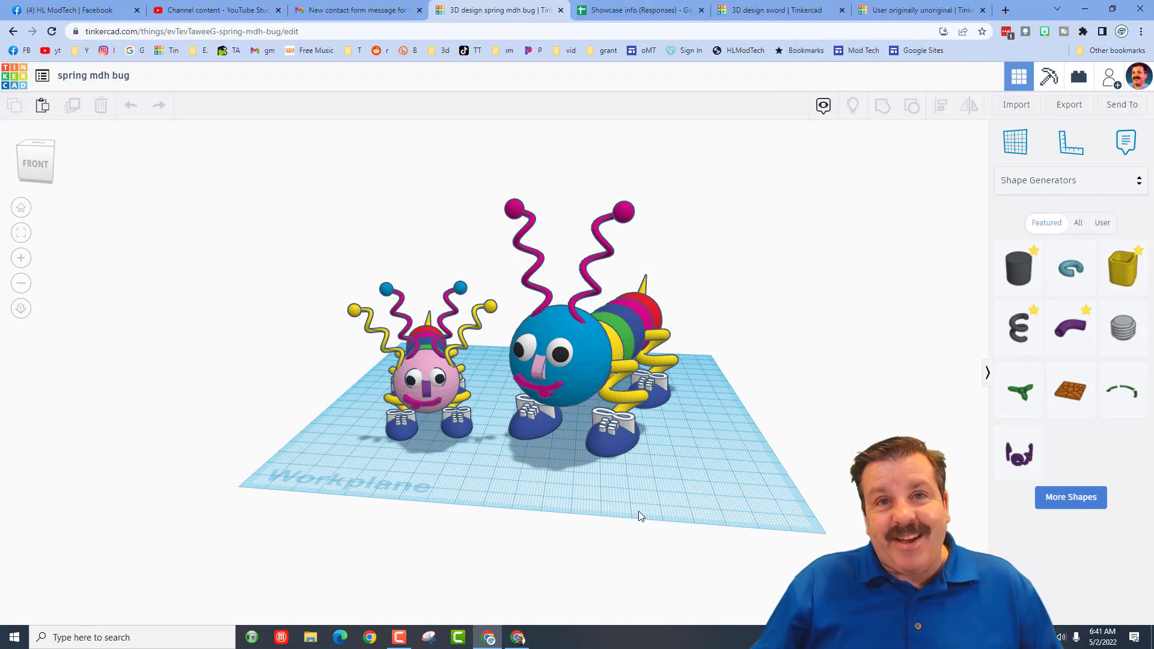
left_click(738, 50)
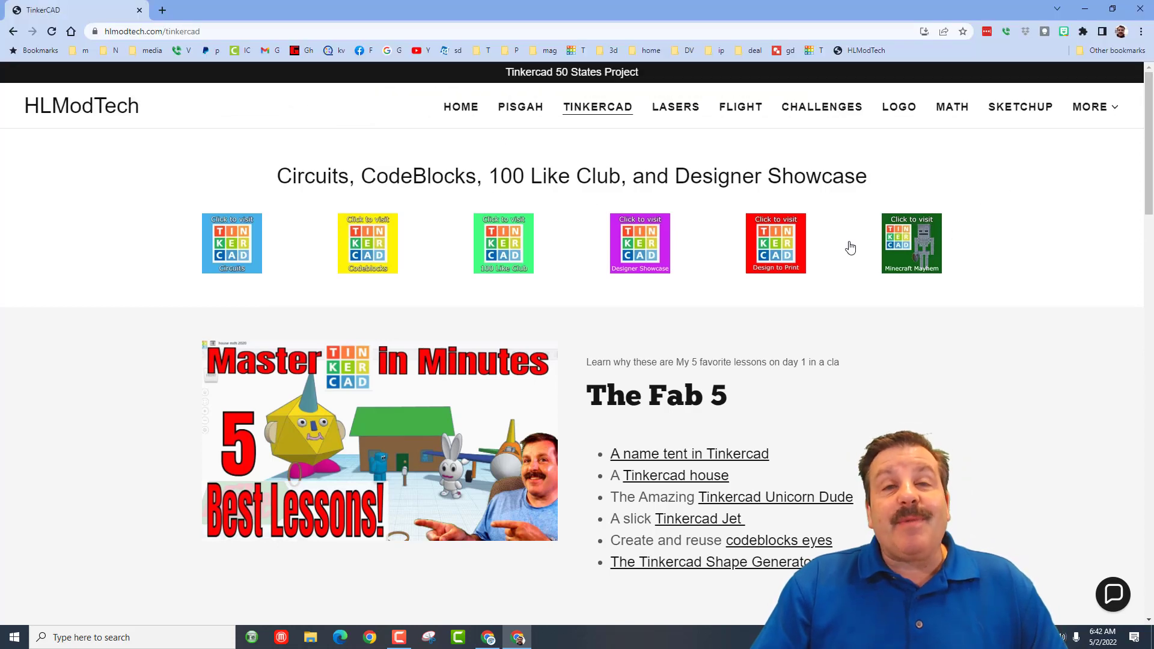
mouse_move(1089, 513)
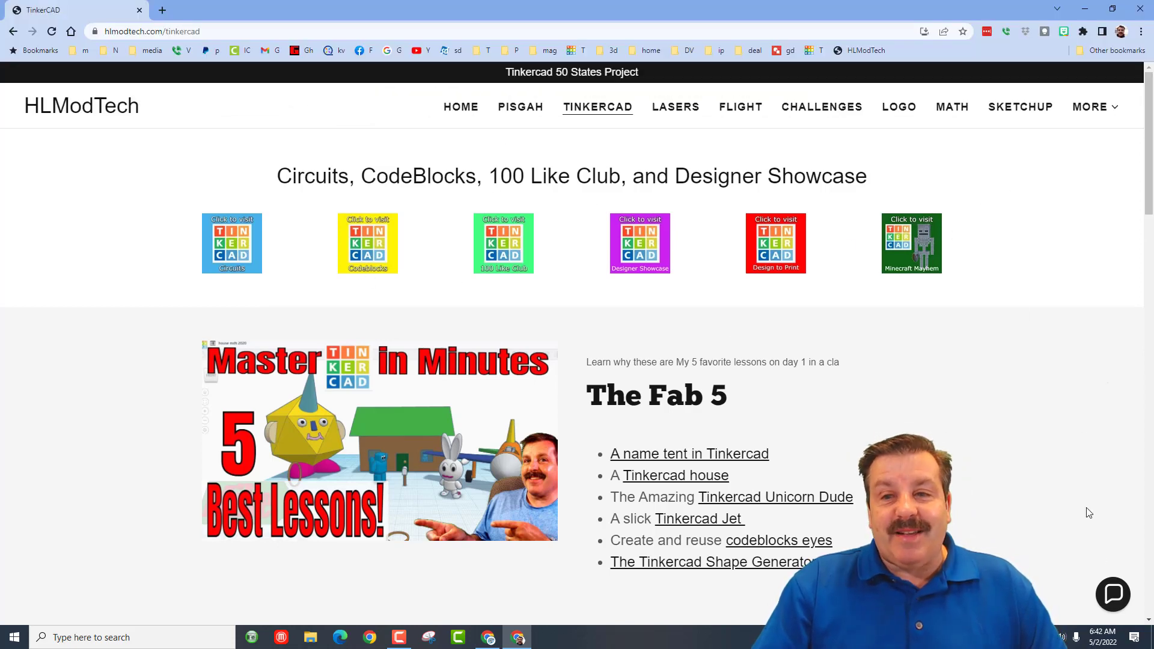
Check and dismiss the contact chat, then head into the Designer Showcase page
left_click(1112, 595)
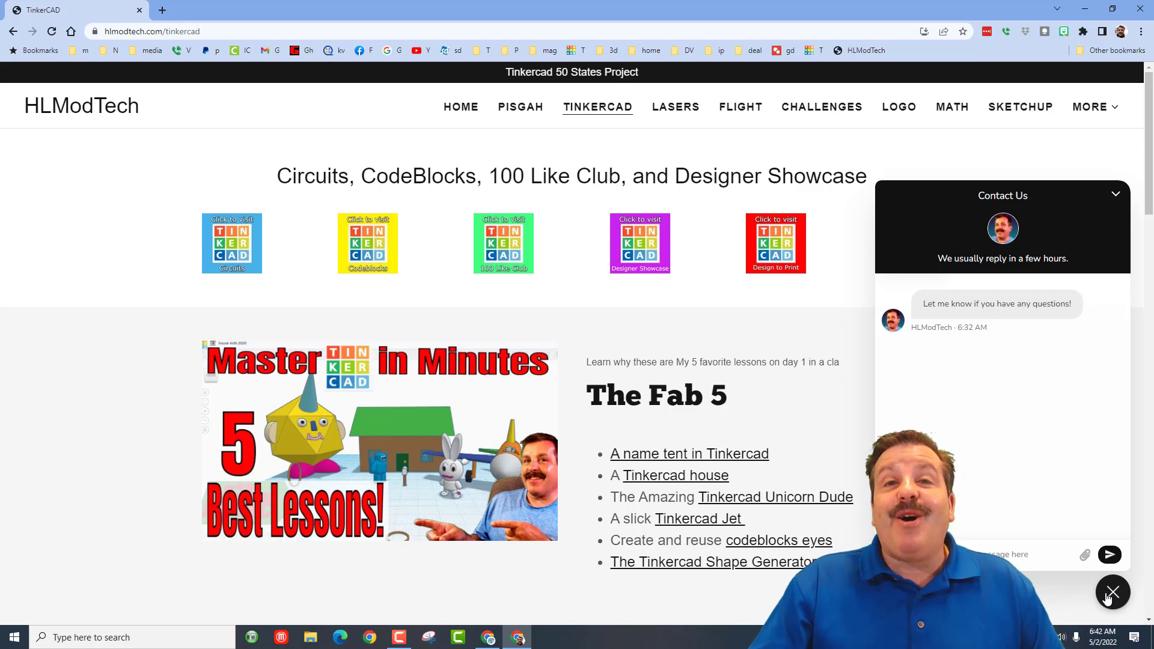
left_click(1112, 591)
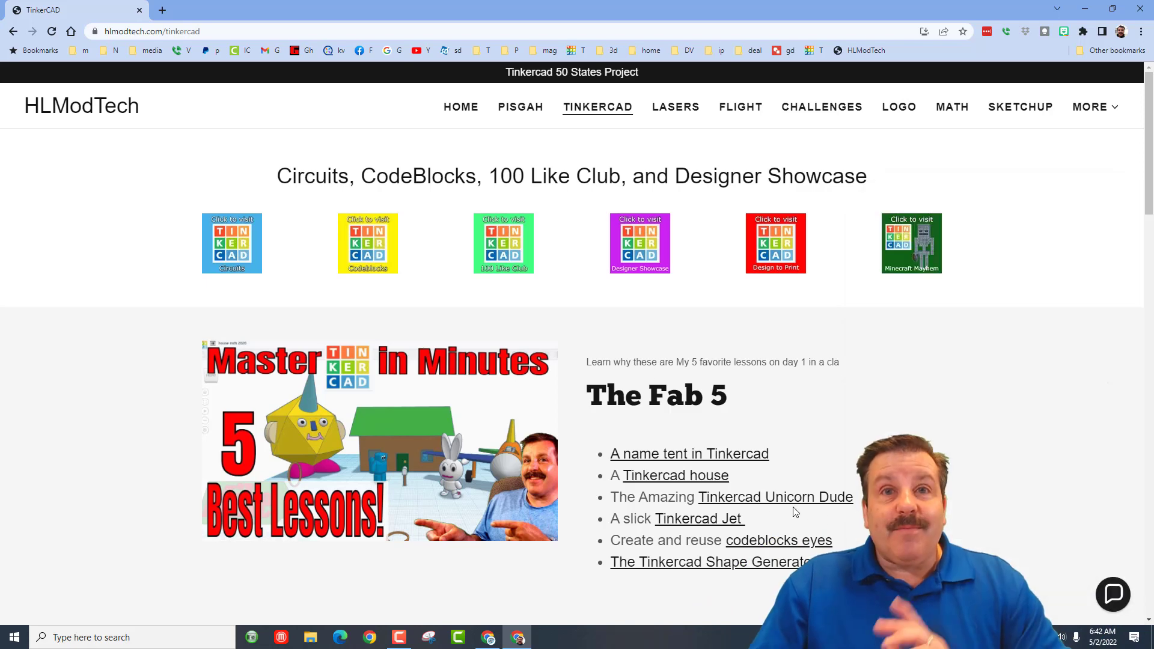
left_click(638, 243)
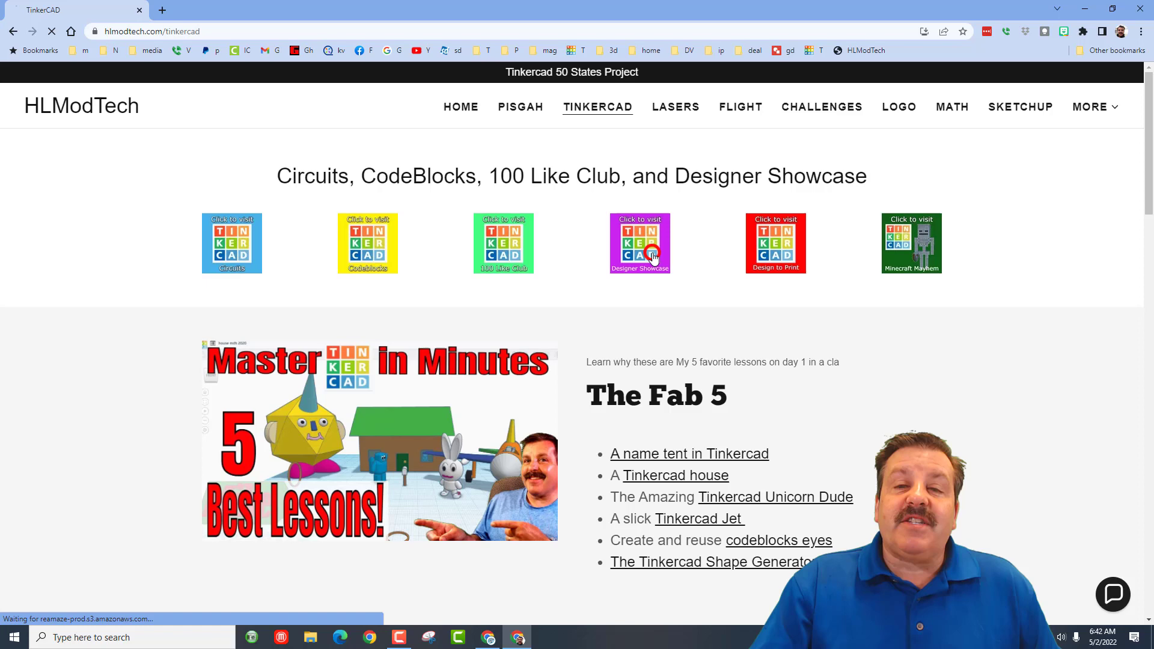
From the Designer Directory, visit the first Profiles designer's Tinkercad page, Squirmy Worm
left_click(639, 243)
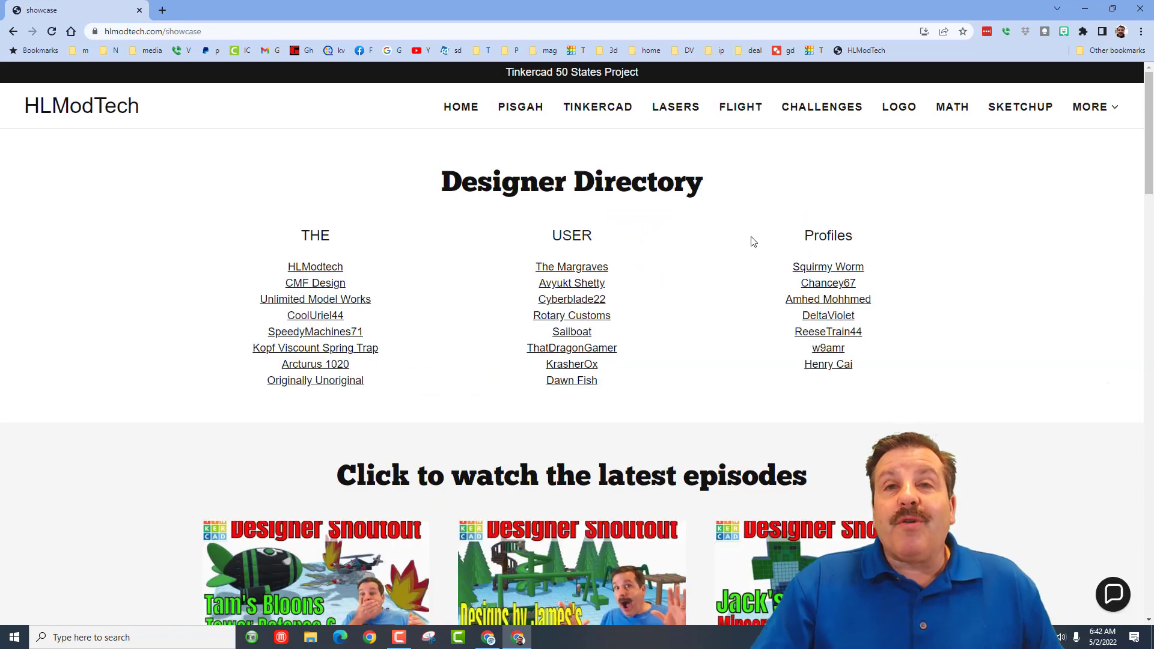
mouse_move(827, 350)
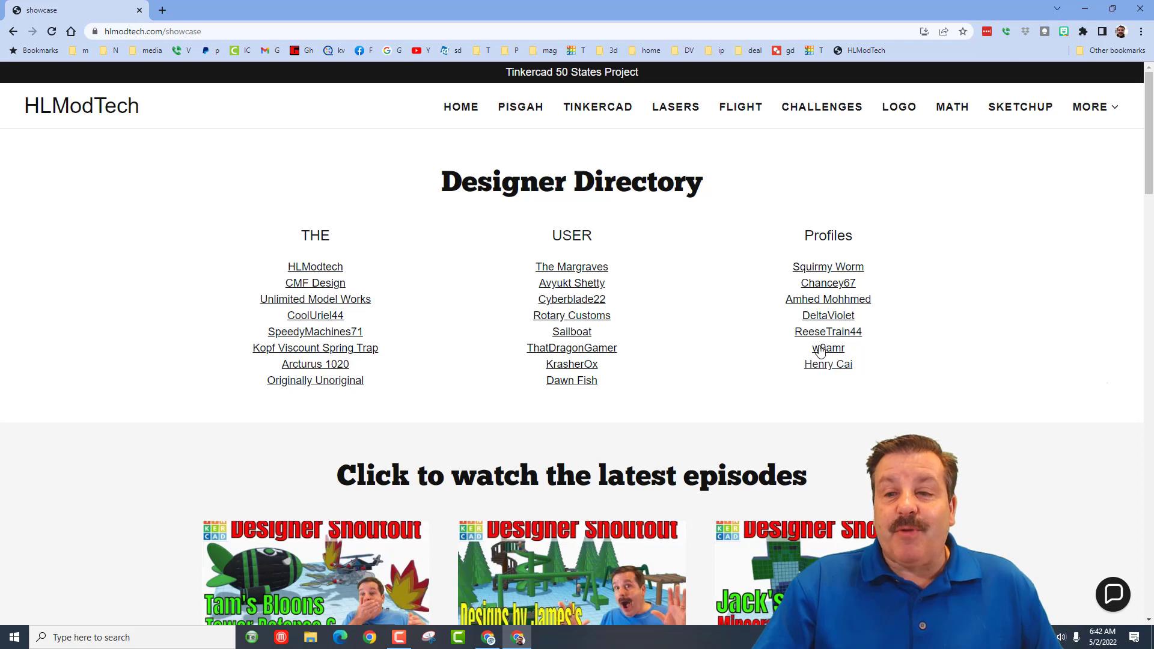
left_click(827, 267)
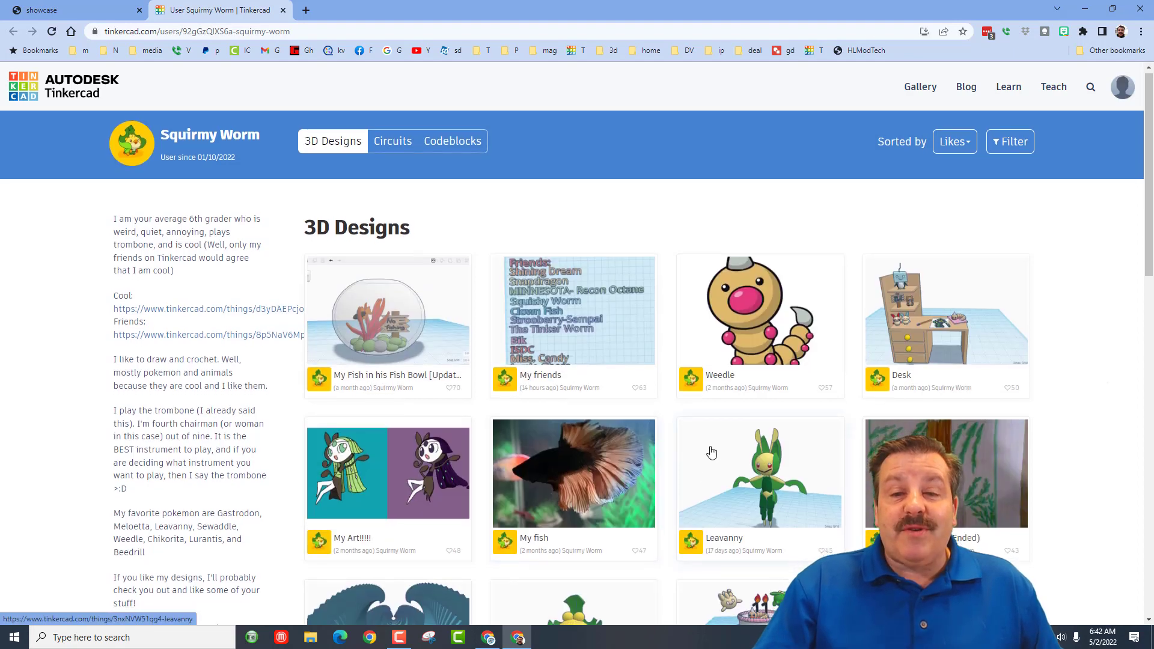
Open Squirmy Worm's Minun design and like it, bringing its count to 39
scroll("down", 3)
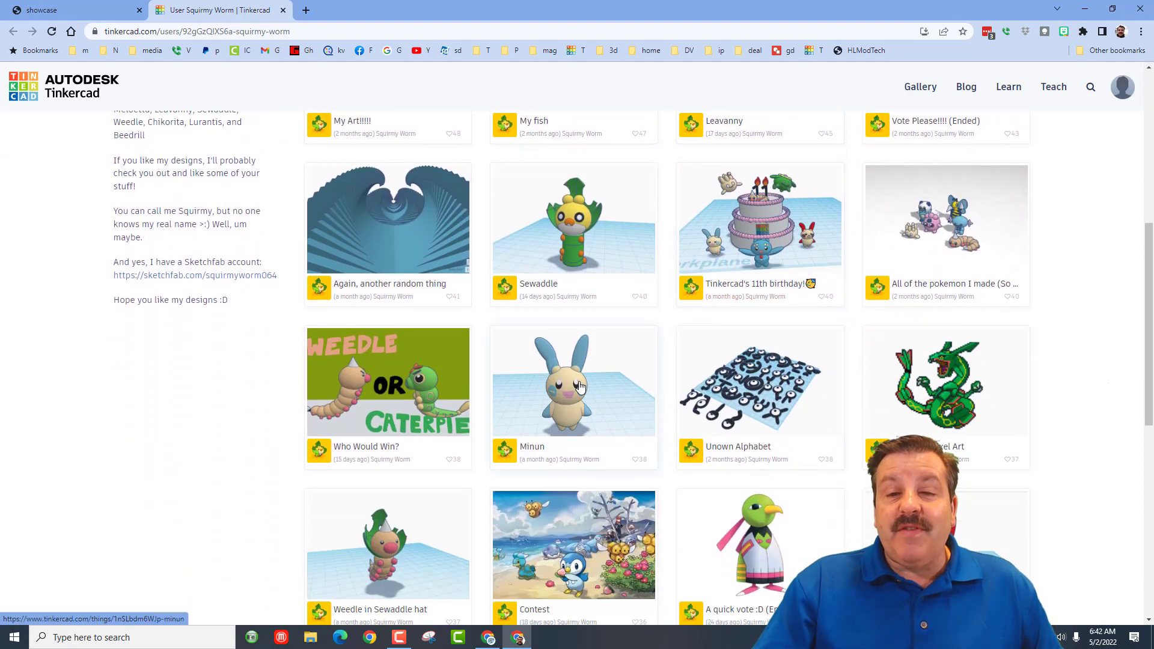
left_click(573, 381)
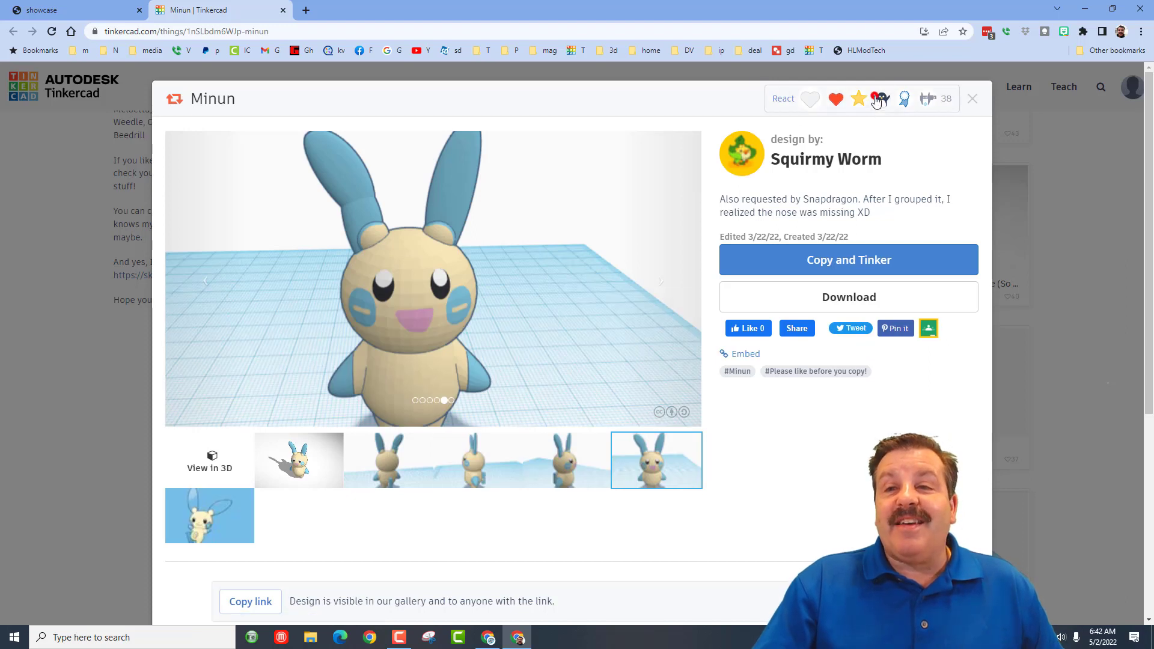
left_click(857, 99)
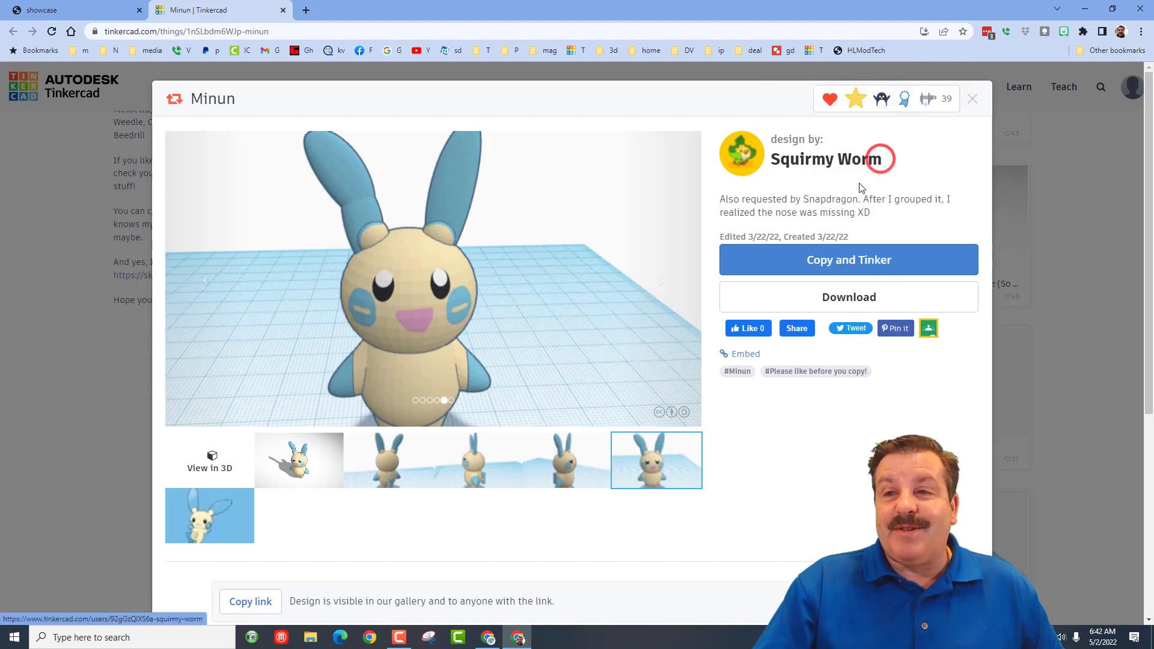